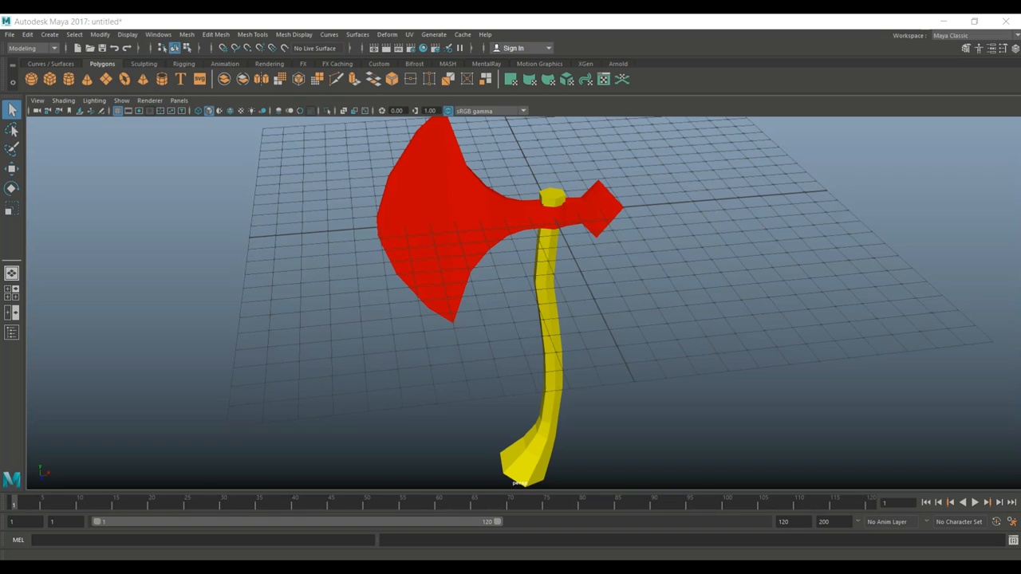
pyautogui.moveTo(758, 165)
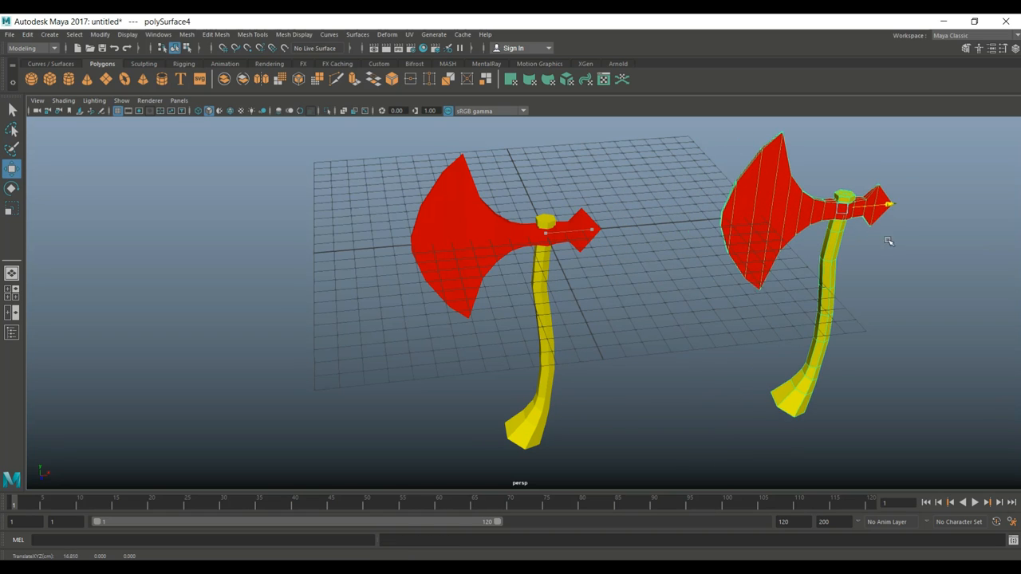
# Step: Select one of the two axe copies so the other can be removed
pyautogui.click(542, 231)
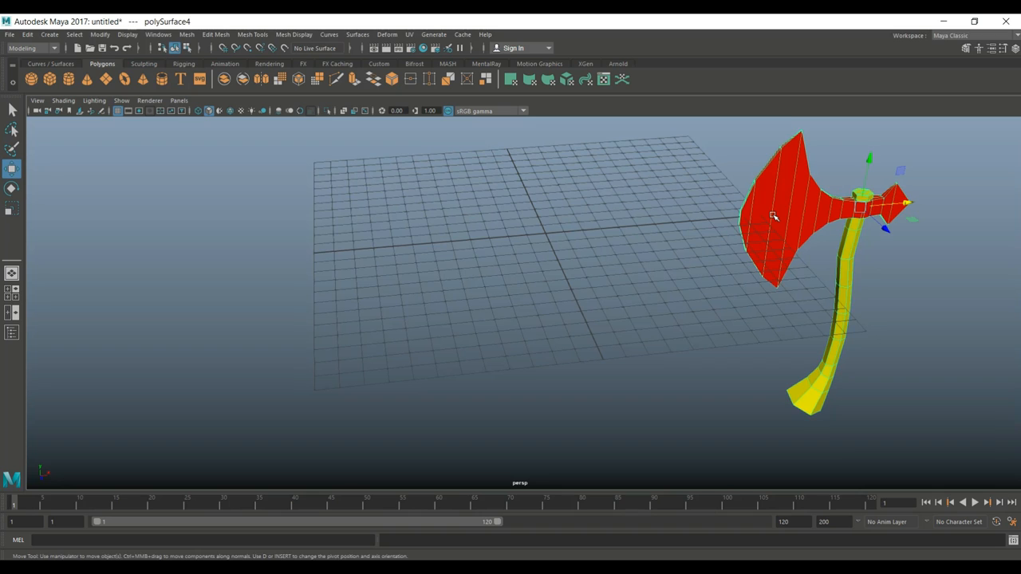
# Step: Assign a new grey Lambert material to the axe via Assign New Material, searching 'la'
pyautogui.rightClick(773, 216)
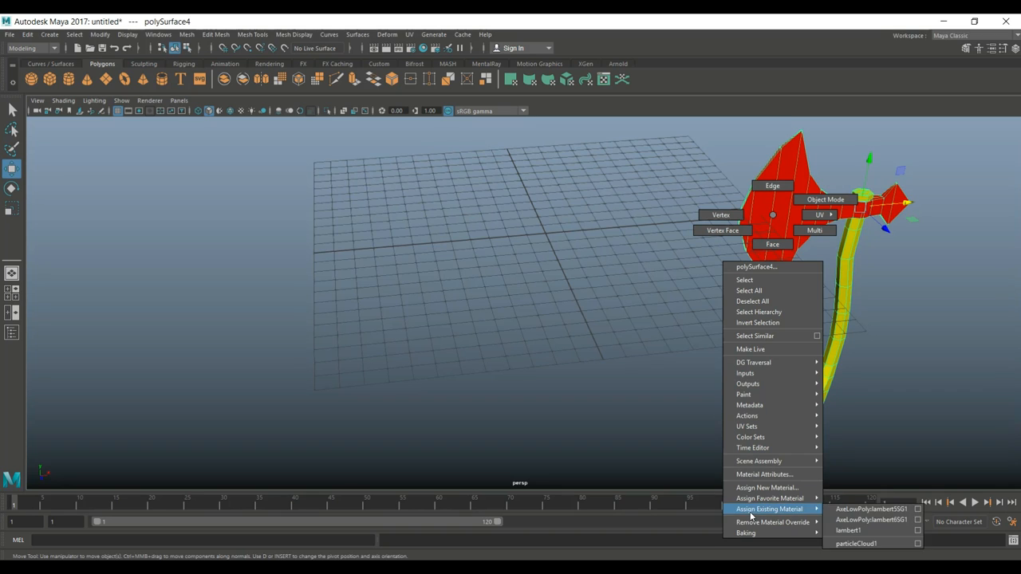
pyautogui.click(767, 488)
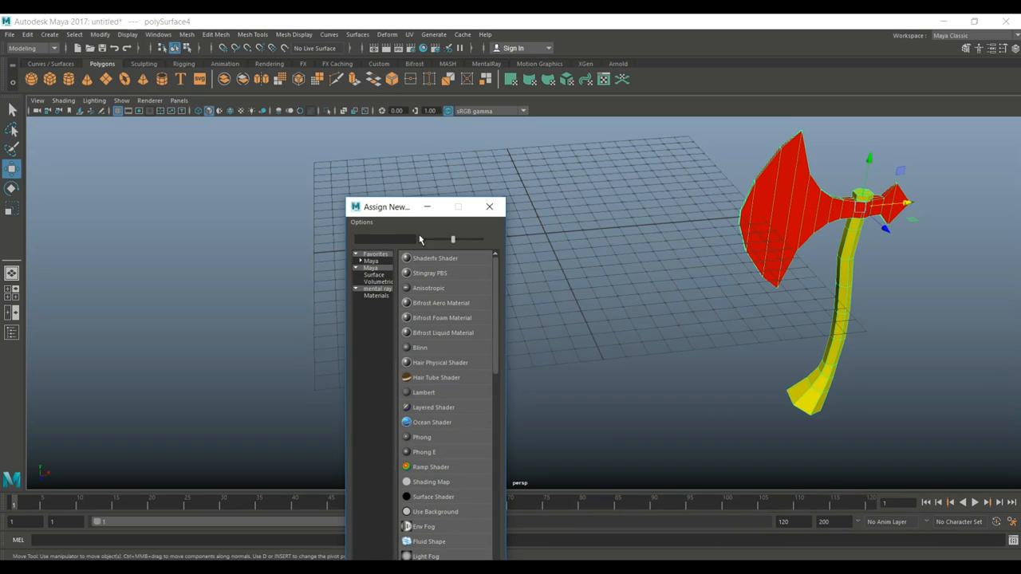
pyautogui.write('la')
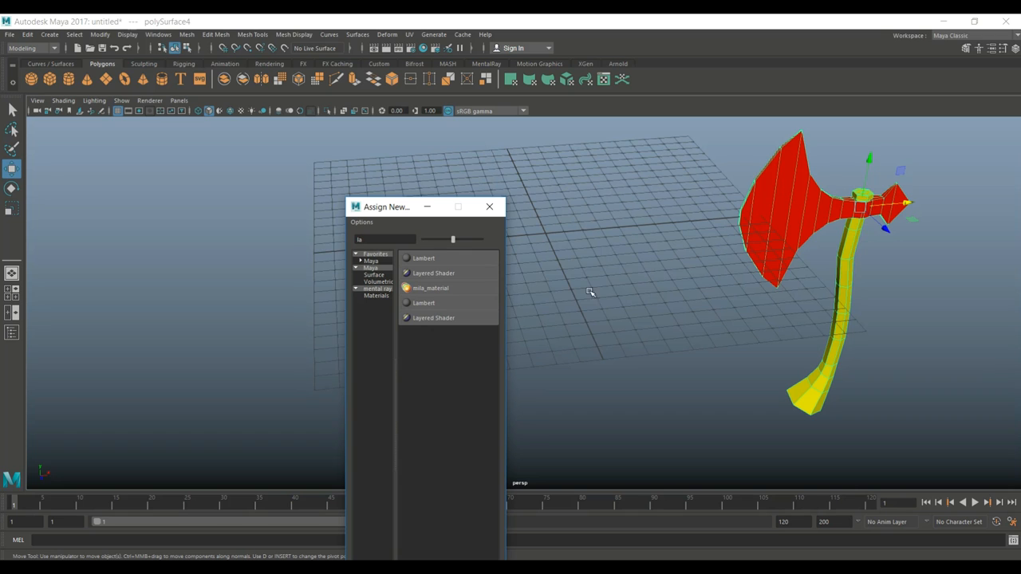
pyautogui.click(424, 258)
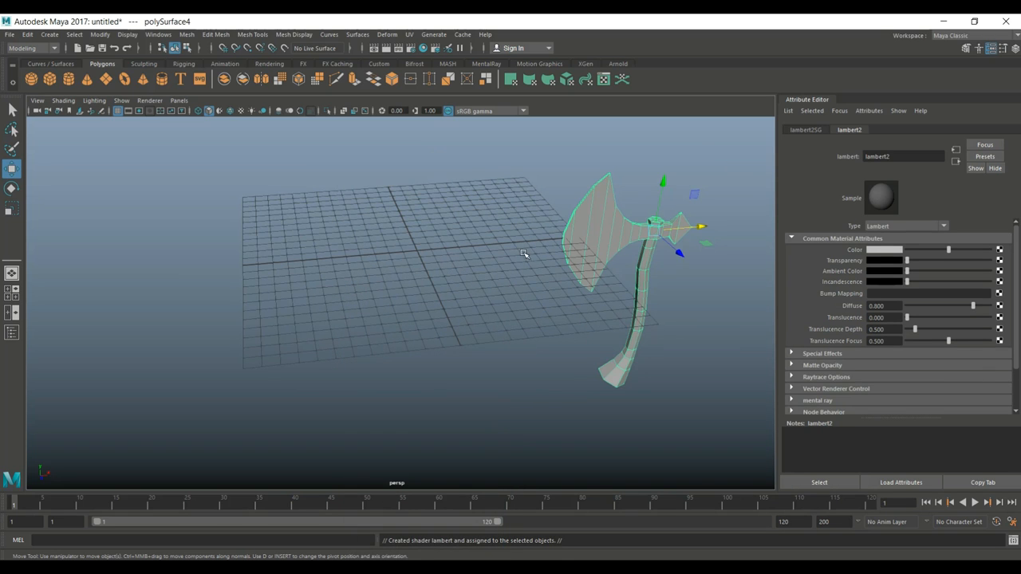
pyautogui.moveTo(524, 254); pyautogui.dragTo(319, 268)
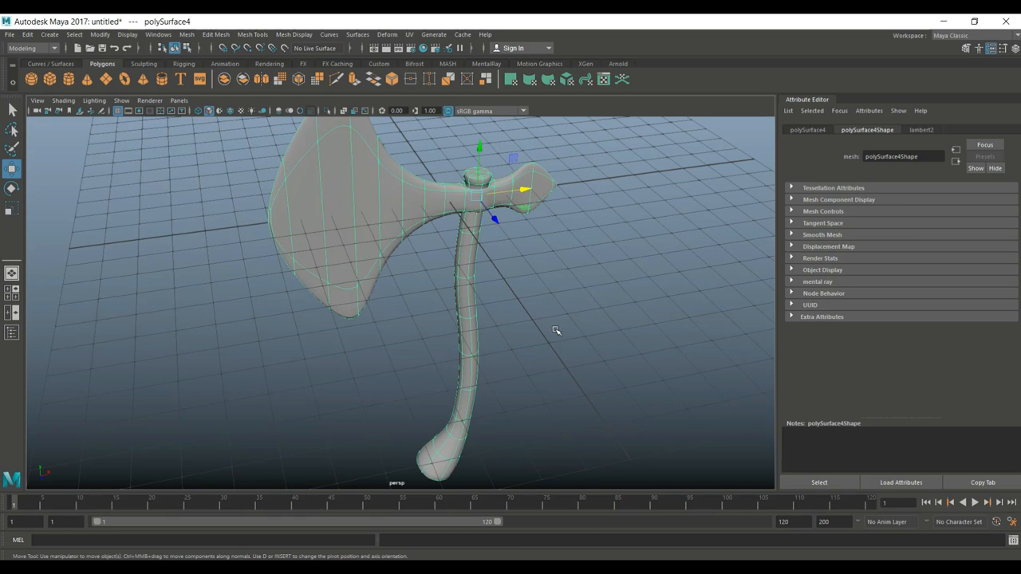
pyautogui.moveTo(555, 330); pyautogui.dragTo(437, 265)
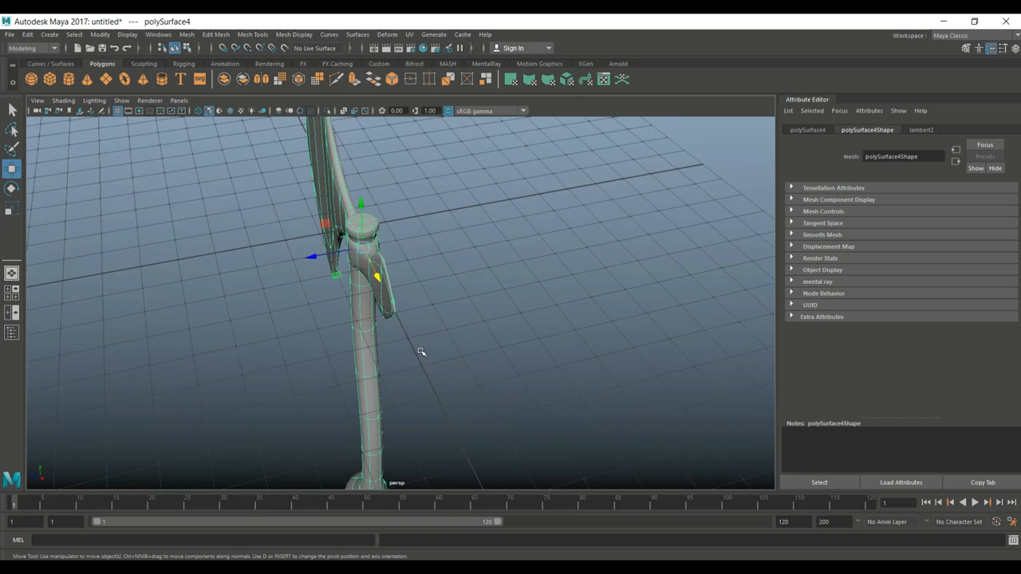
pyautogui.moveTo(423, 351); pyautogui.dragTo(530, 329)
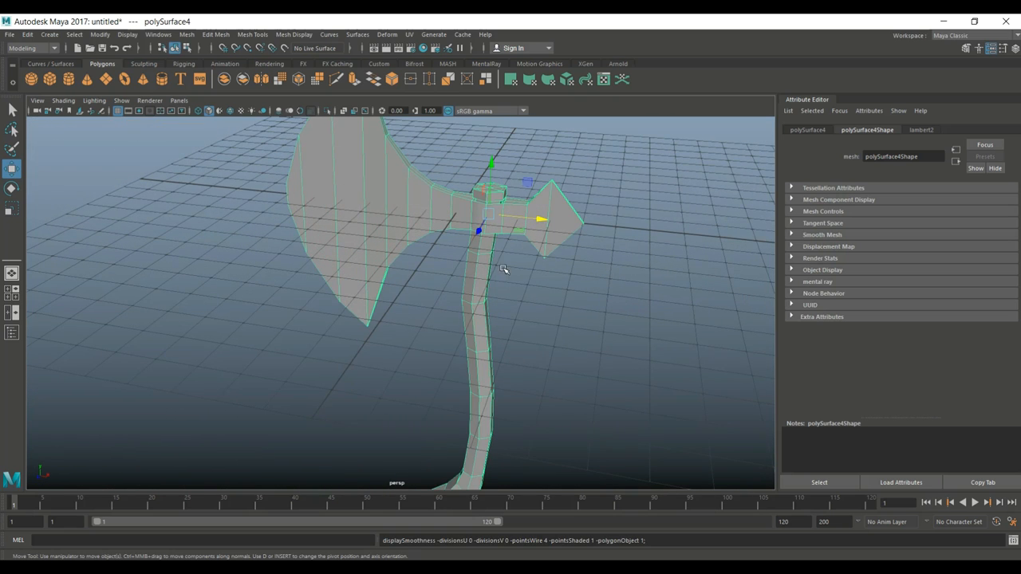
pyautogui.moveTo(599, 277)
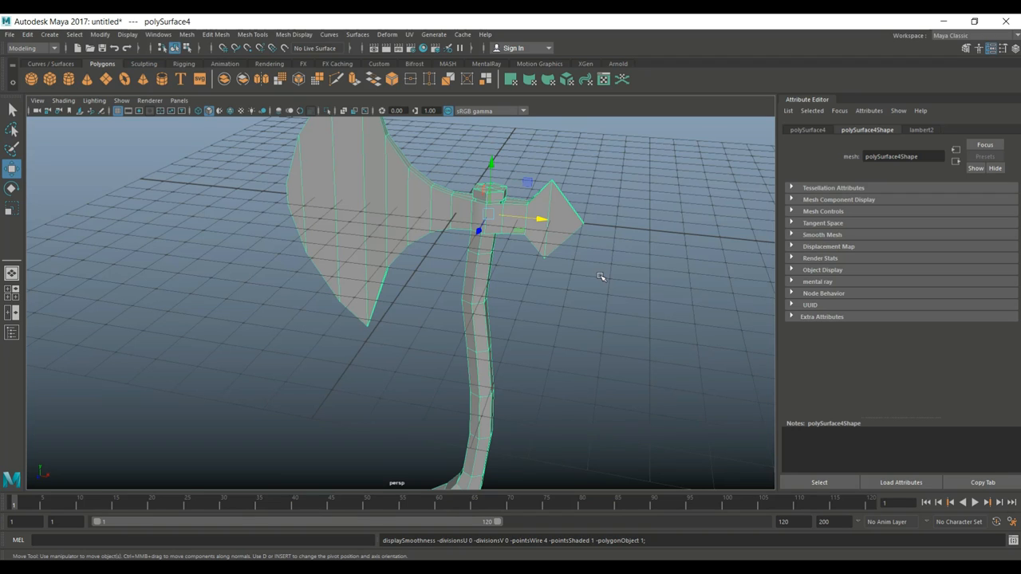
pyautogui.moveTo(606, 310)
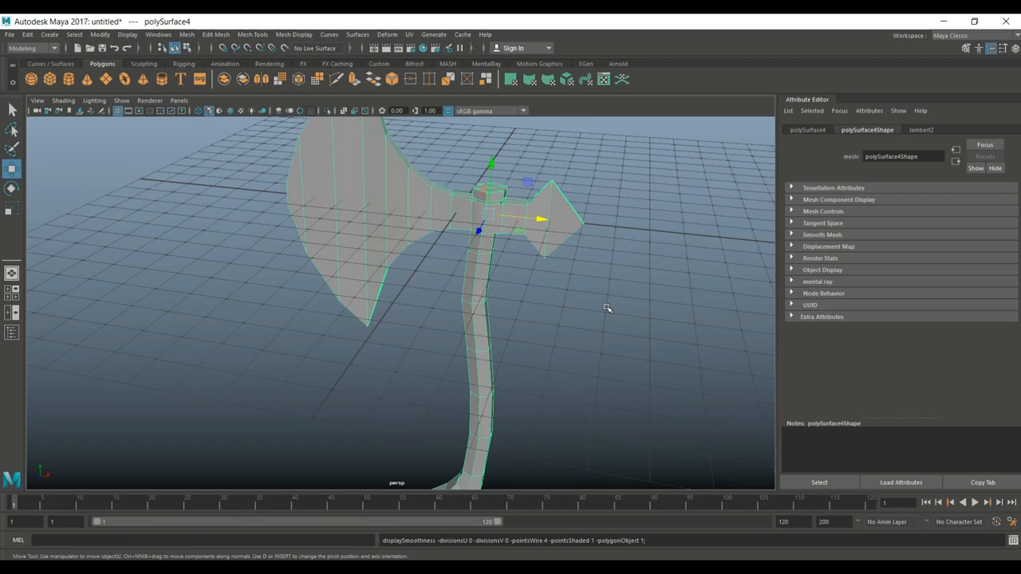
# Step: Start Mesh Tools > Insert Edge Loop with options and dismiss its settings
pyautogui.click(217, 35)
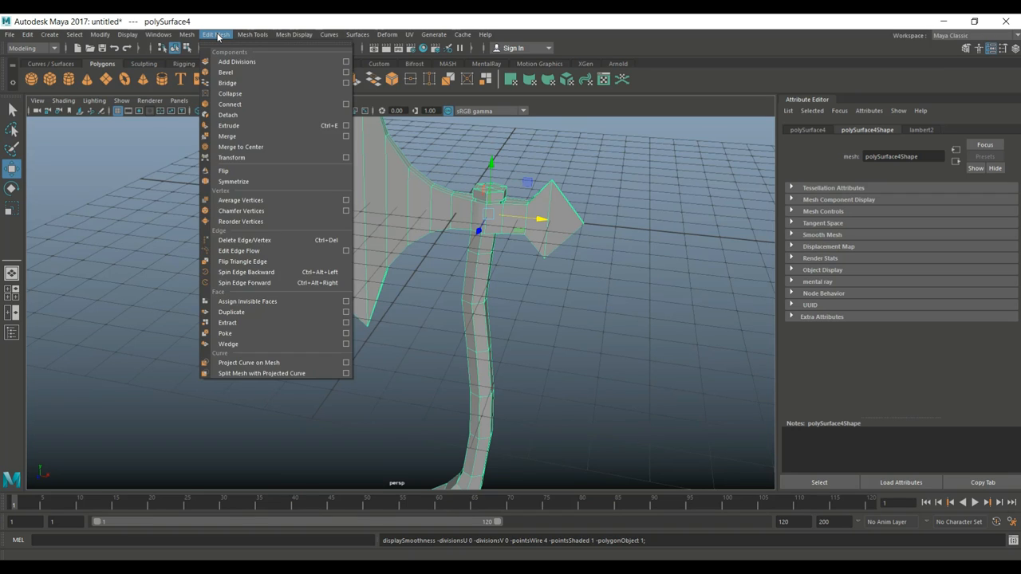
pyautogui.click(252, 35)
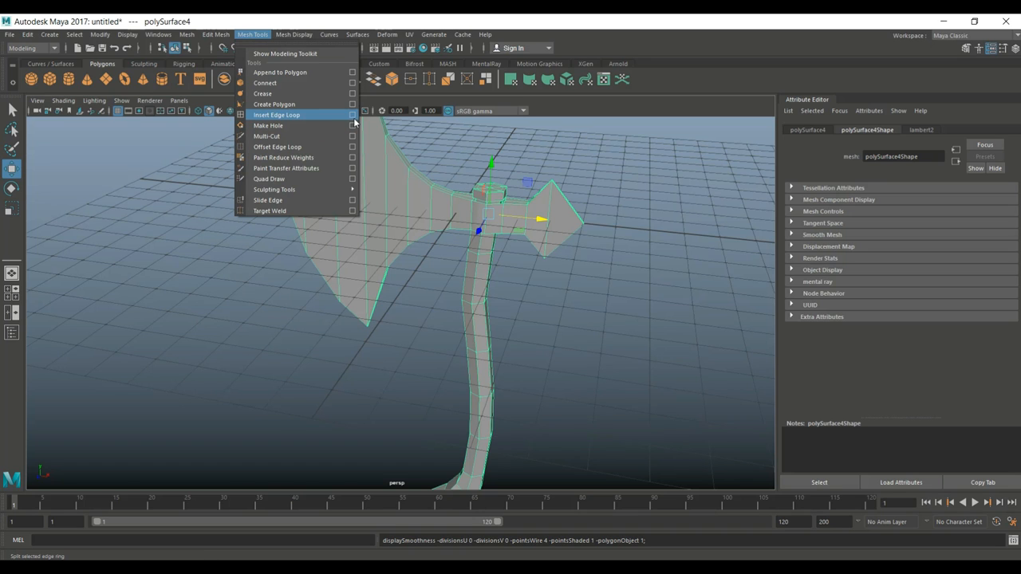
pyautogui.click(351, 114)
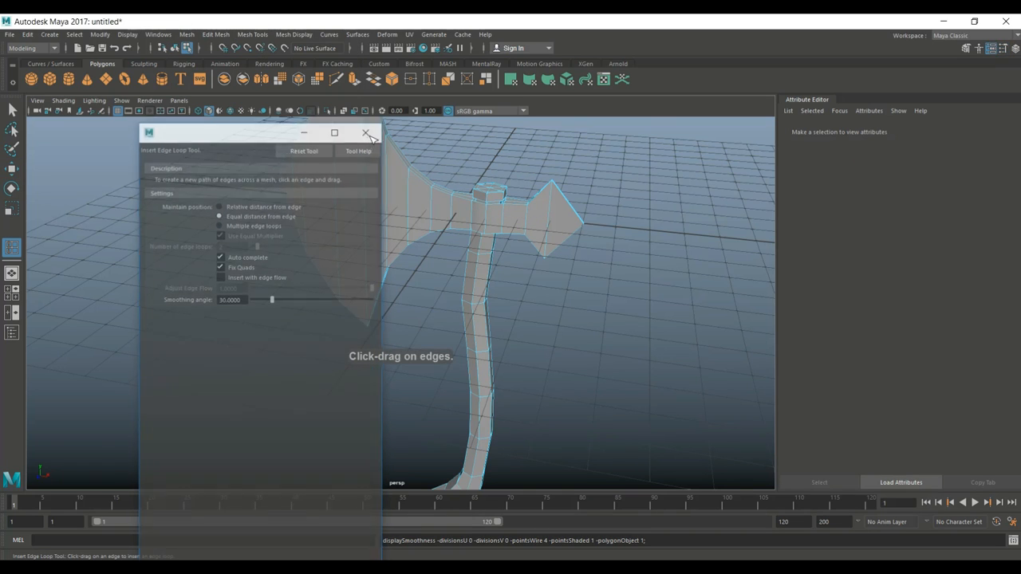
pyautogui.click(367, 133)
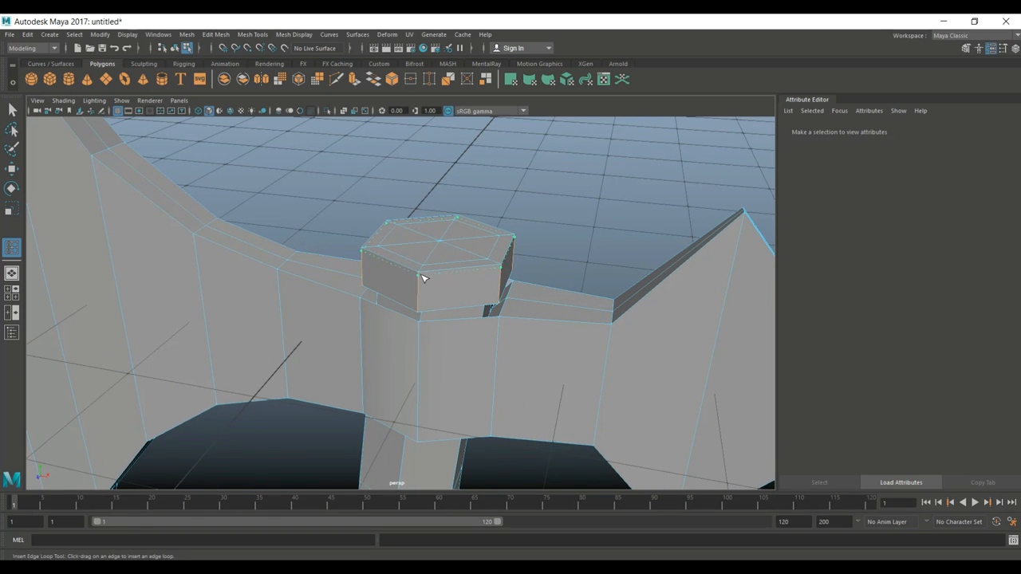
# Step: Insert a holding edge loop across the top knob and frame the axe head
pyautogui.click(424, 311)
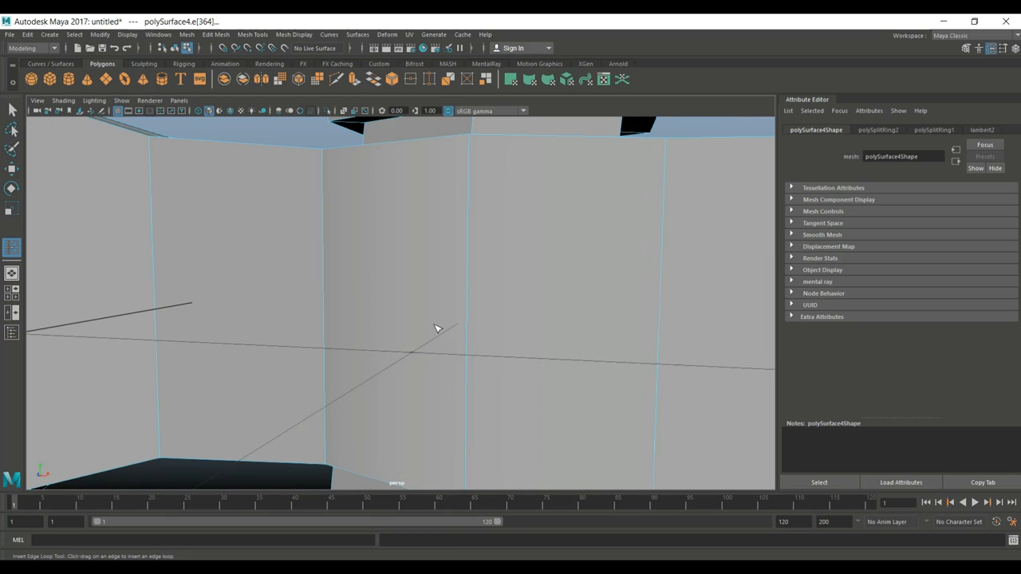
pyautogui.moveTo(437, 329); pyautogui.dragTo(441, 201)
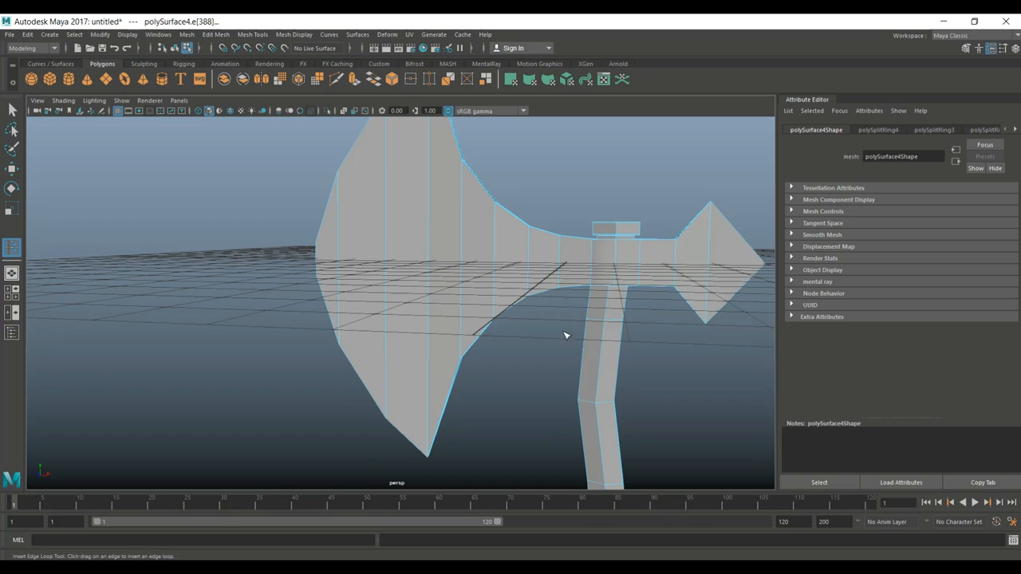
pyautogui.moveTo(558, 335); pyautogui.dragTo(475, 396)
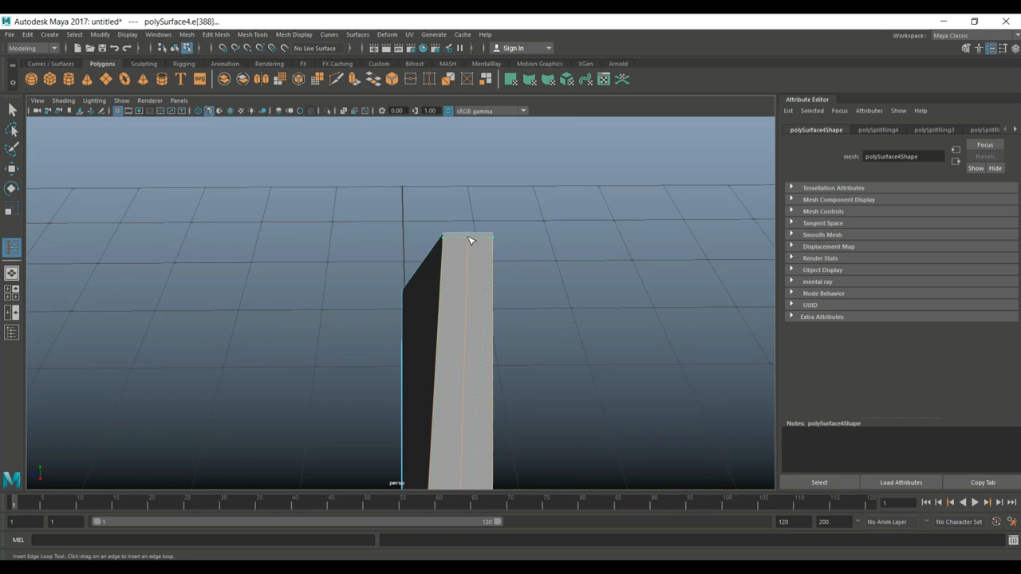
# Step: Insert supporting edge loops beside the blade's cutting edge and at its corner toward the spike
pyautogui.moveTo(471, 241); pyautogui.dragTo(490, 303)
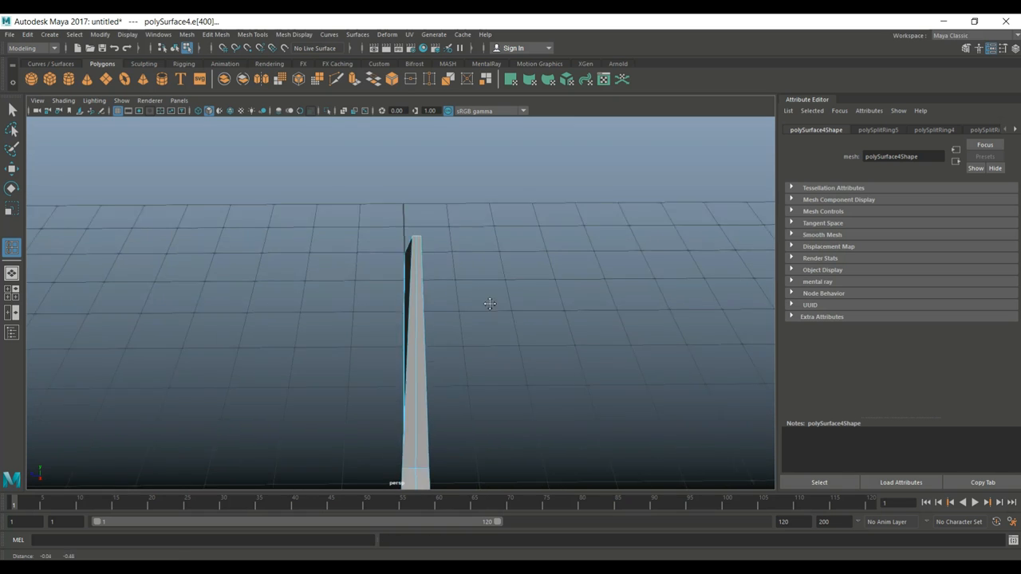
pyautogui.moveTo(490, 303); pyautogui.dragTo(445, 316)
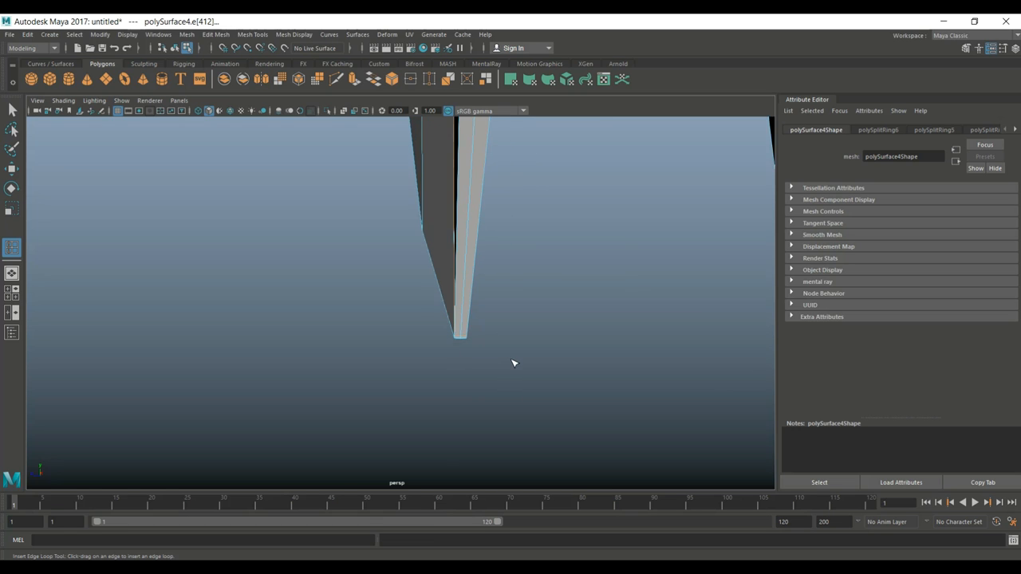
pyautogui.moveTo(513, 363); pyautogui.dragTo(444, 325)
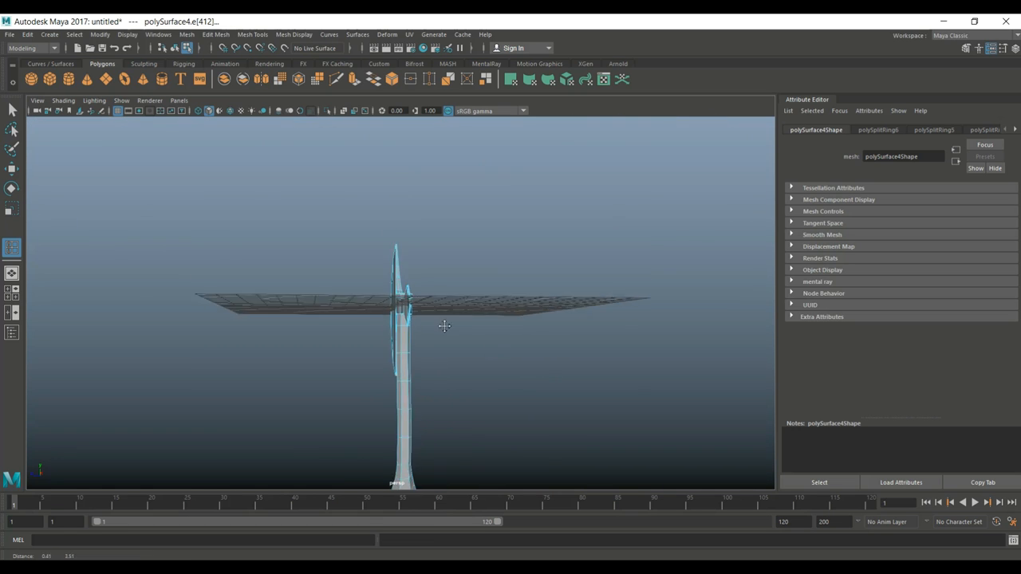
pyautogui.moveTo(443, 326); pyautogui.dragTo(491, 340)
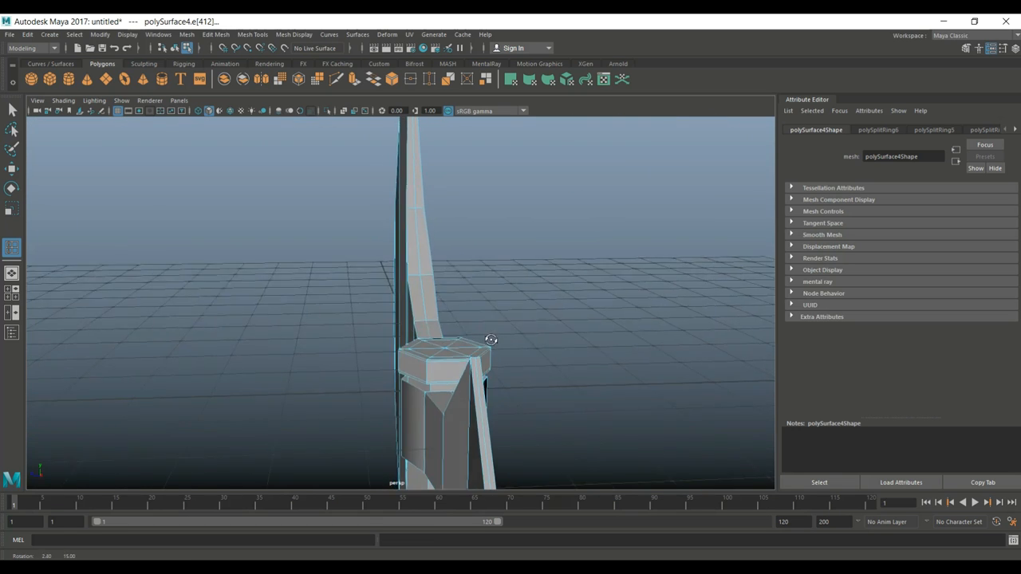
pyautogui.moveTo(492, 338); pyautogui.dragTo(574, 309)
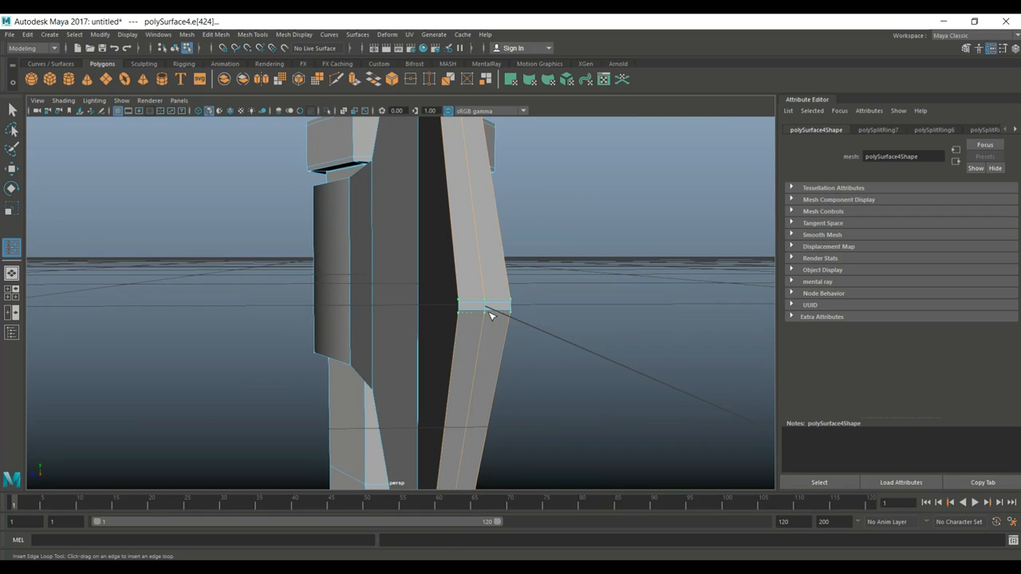
pyautogui.click(486, 306)
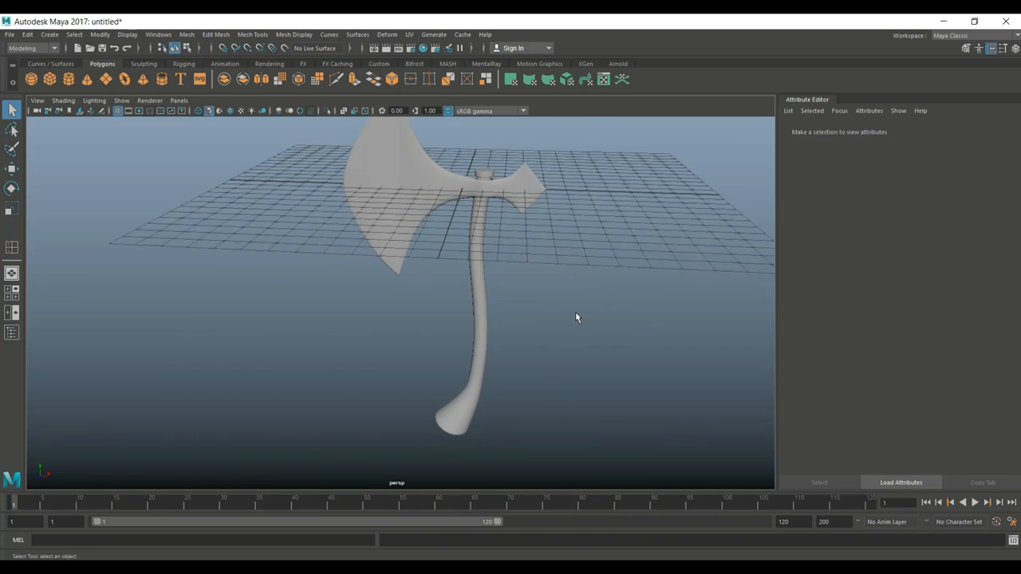
# Step: Orbit around the axe to check it from below before reverting the smooth
pyautogui.moveTo(577, 317); pyautogui.dragTo(509, 298)
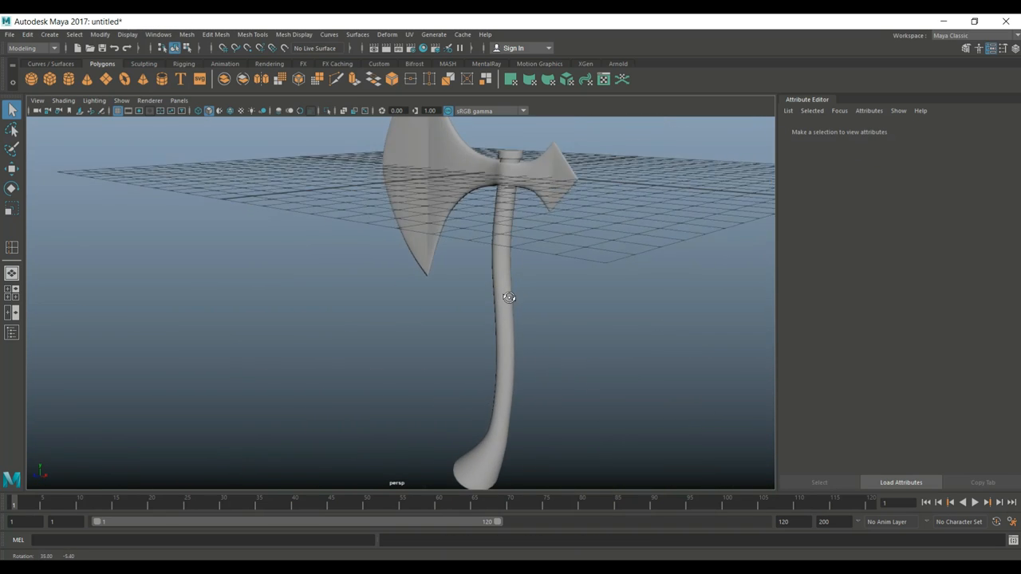
pyautogui.moveTo(510, 298); pyautogui.dragTo(661, 271)
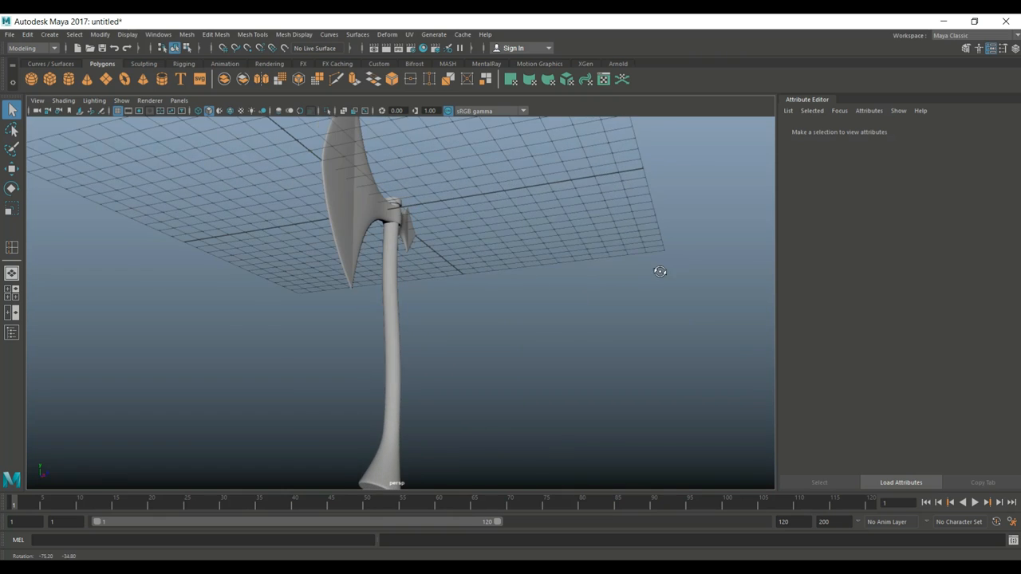
pyautogui.moveTo(660, 271); pyautogui.dragTo(335, 318)
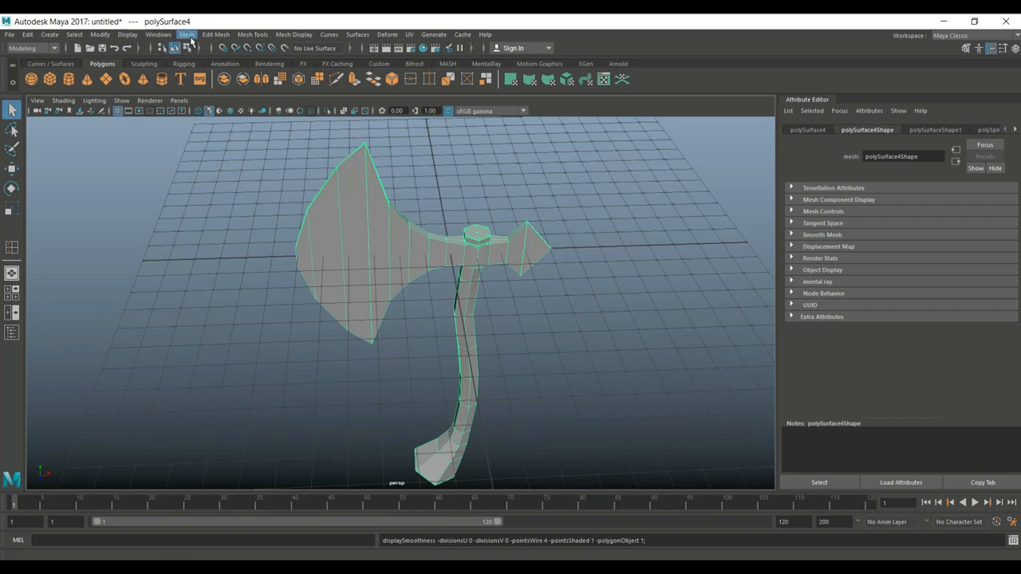
# Step: Apply Mesh > Smooth to the axe, deselect it and inspect the dense result
pyautogui.click(187, 35)
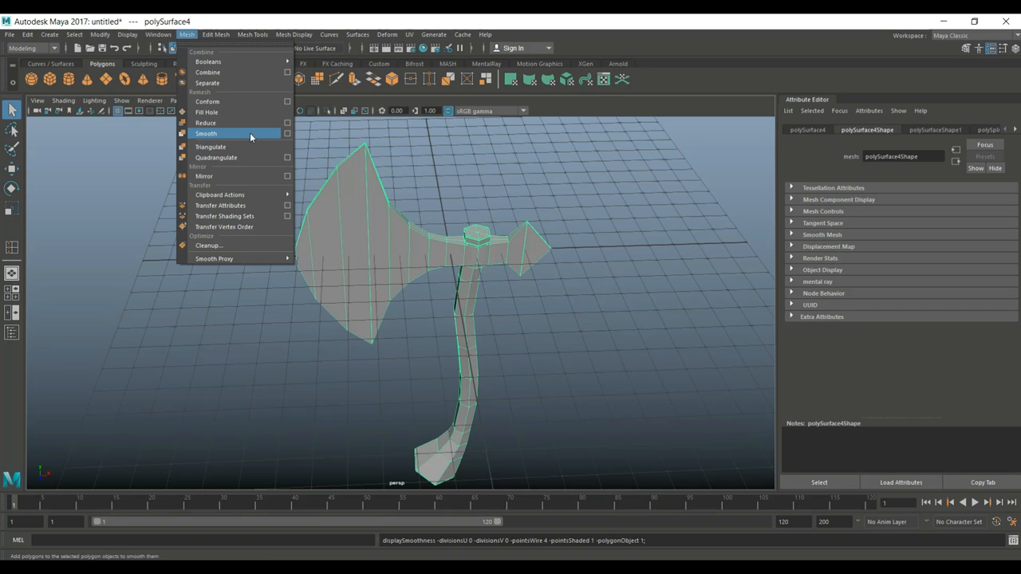
pyautogui.moveTo(263, 134)
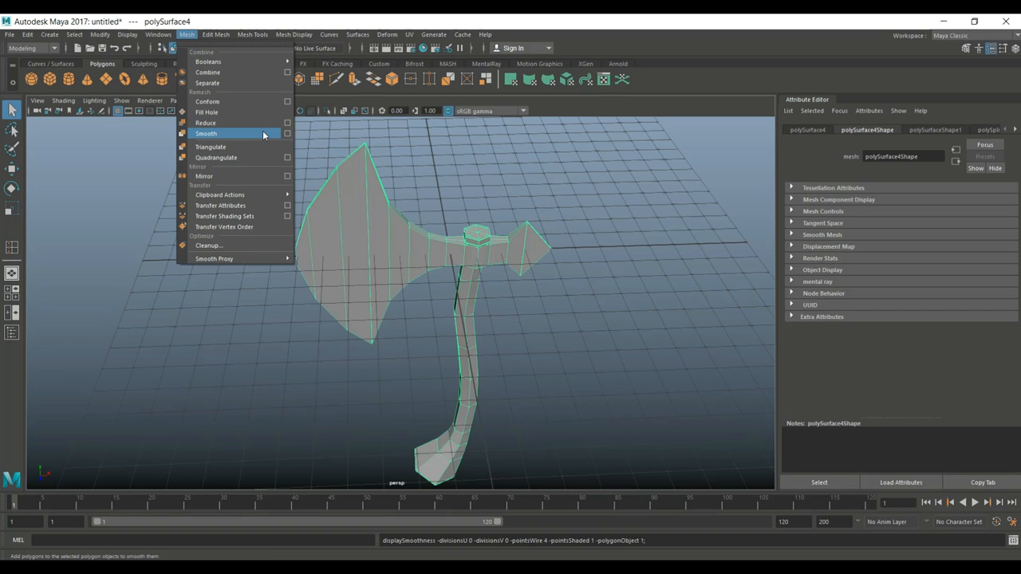
pyautogui.click(206, 134)
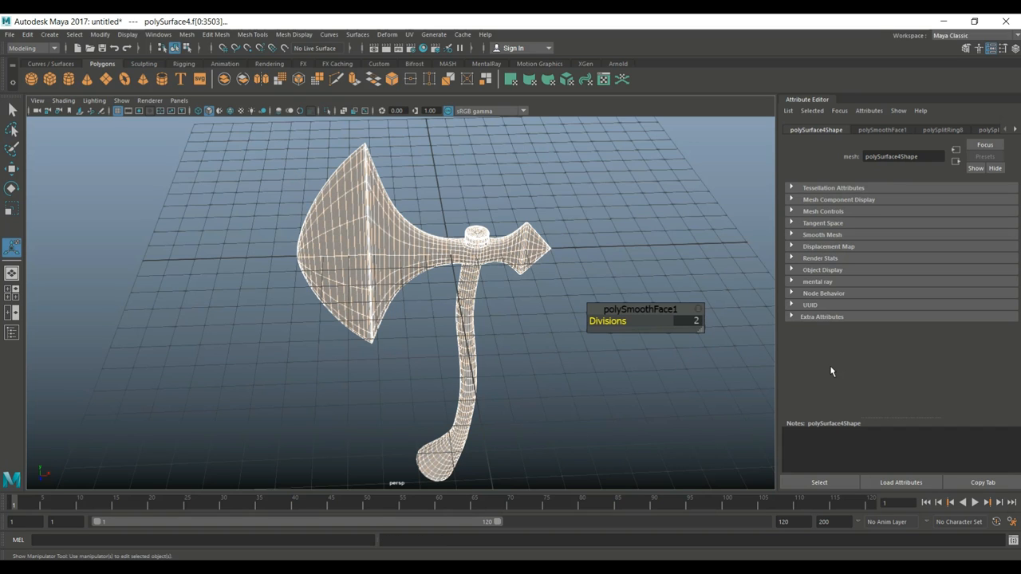
pyautogui.click(571, 311)
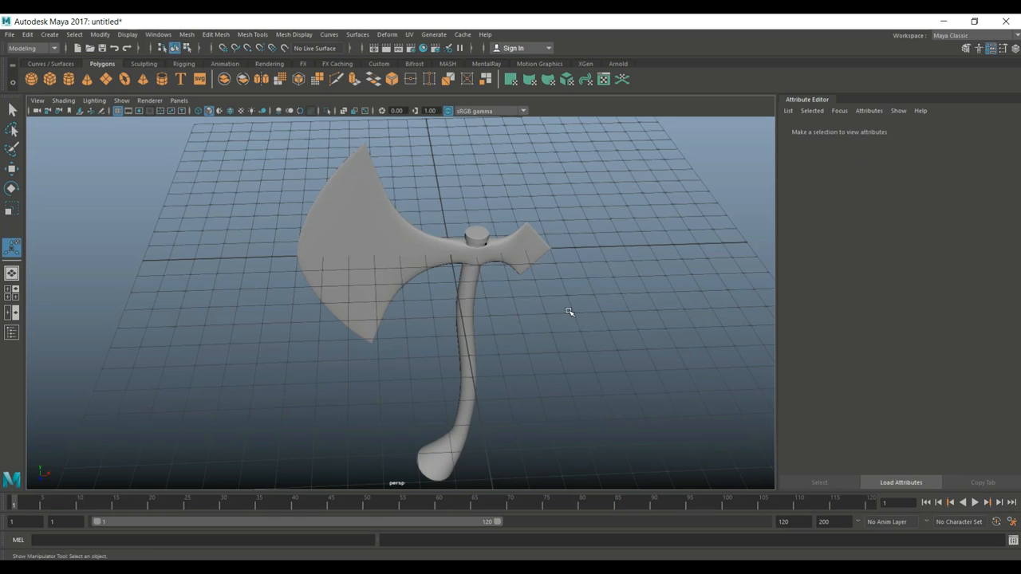
pyautogui.moveTo(568, 311); pyautogui.dragTo(542, 241)
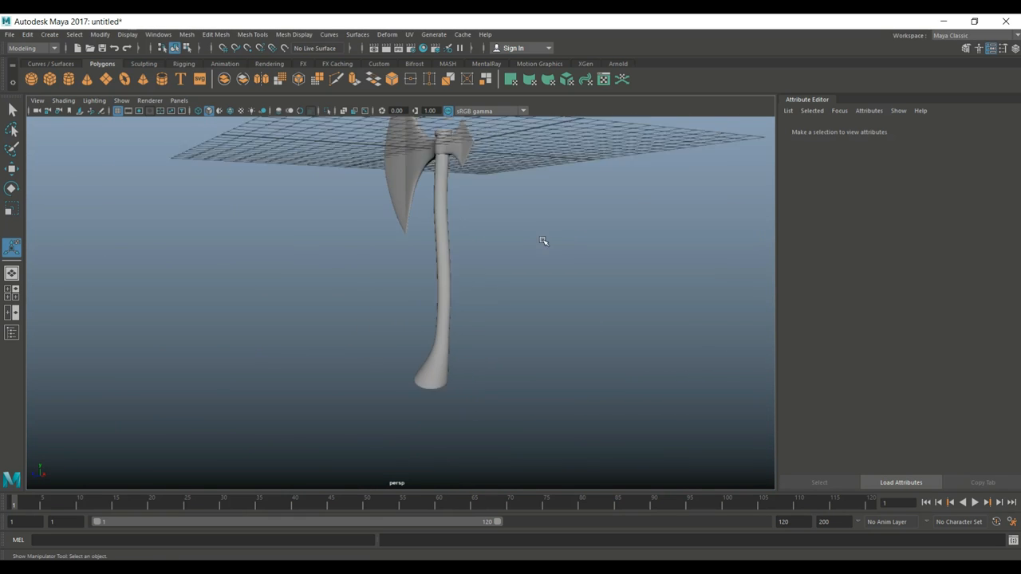
pyautogui.moveTo(542, 243); pyautogui.dragTo(619, 341)
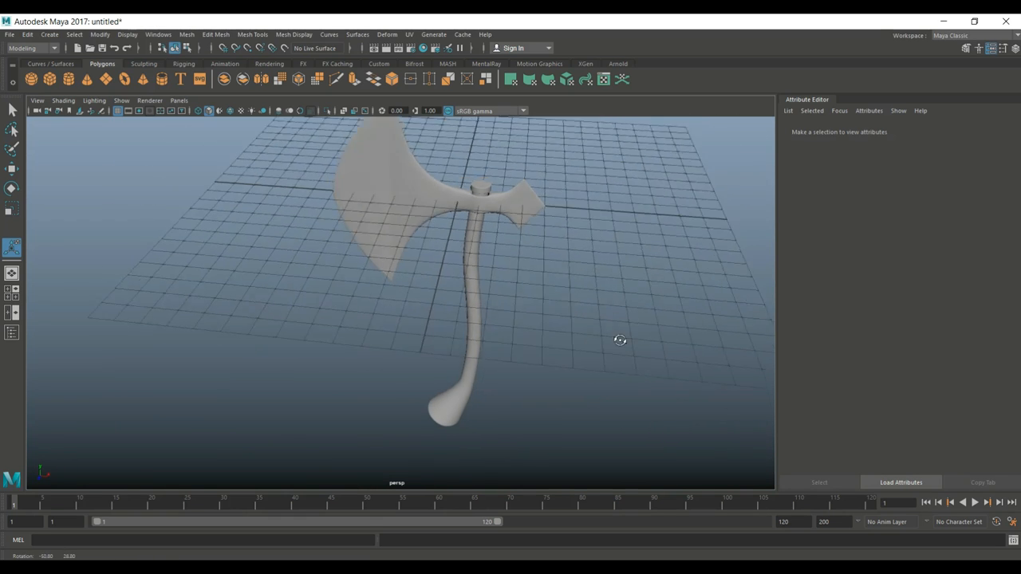
pyautogui.moveTo(619, 342); pyautogui.dragTo(613, 377)
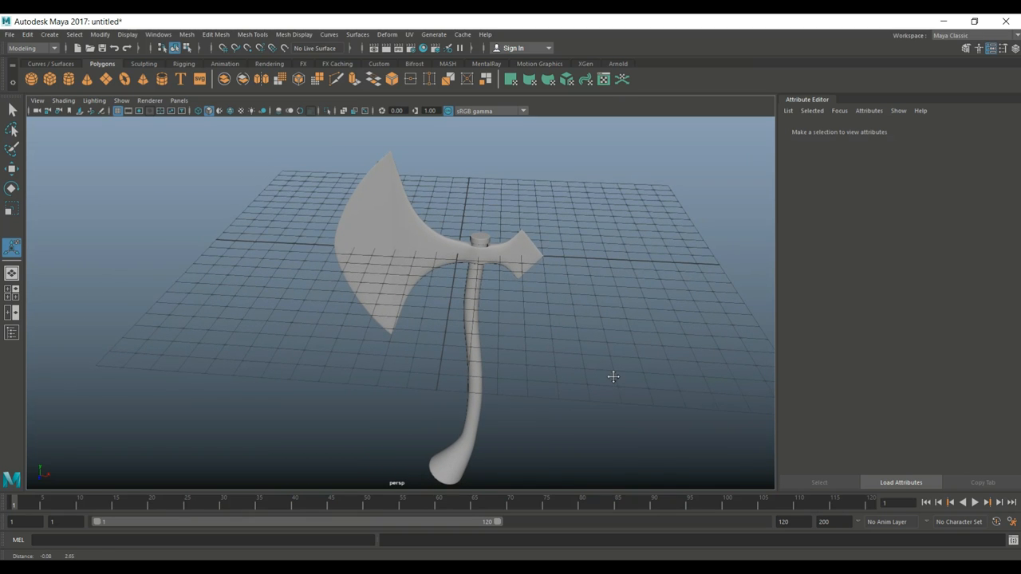
pyautogui.moveTo(582, 350)
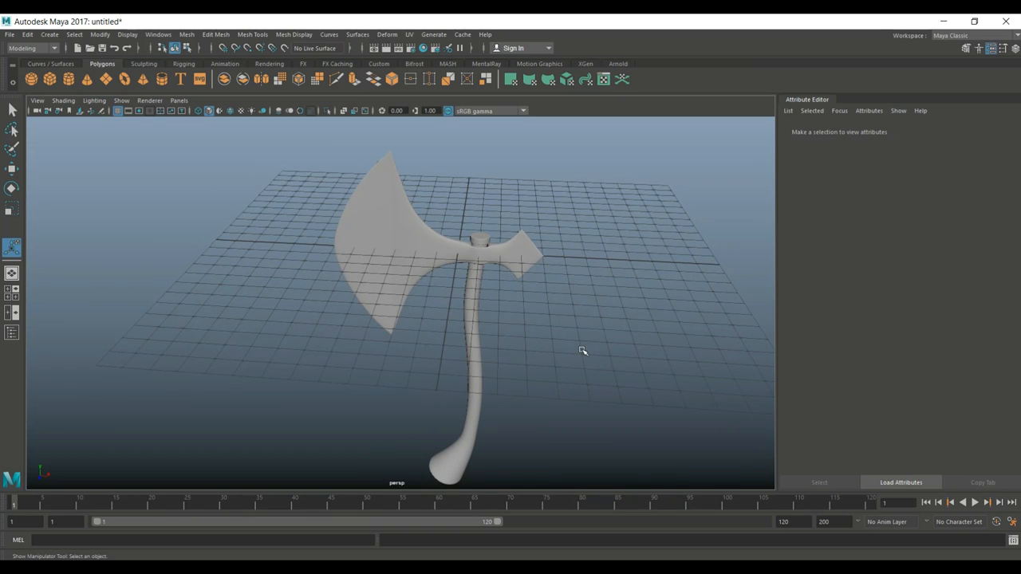
pyautogui.moveTo(582, 352); pyautogui.dragTo(583, 313)
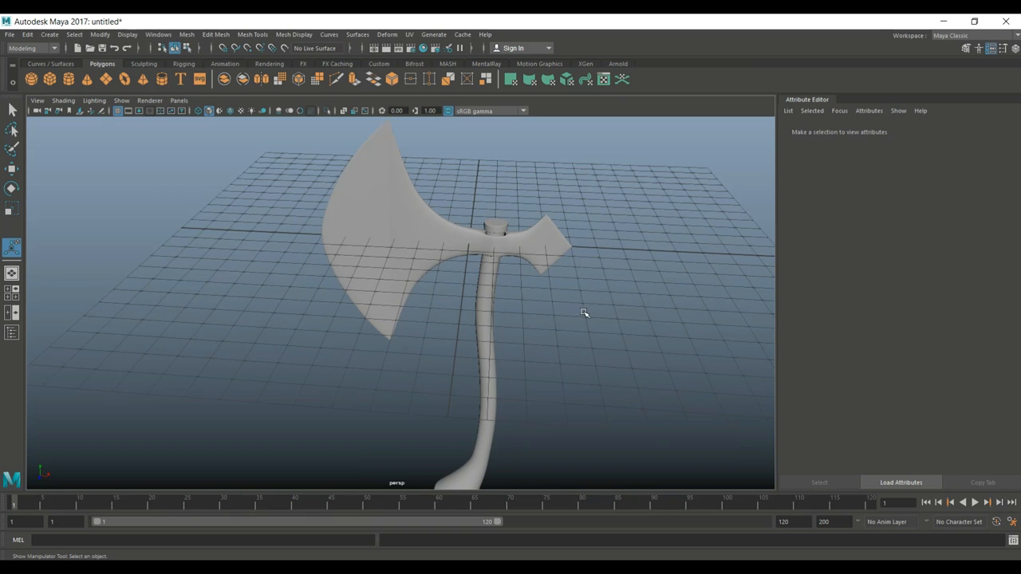
pyautogui.moveTo(590, 356)
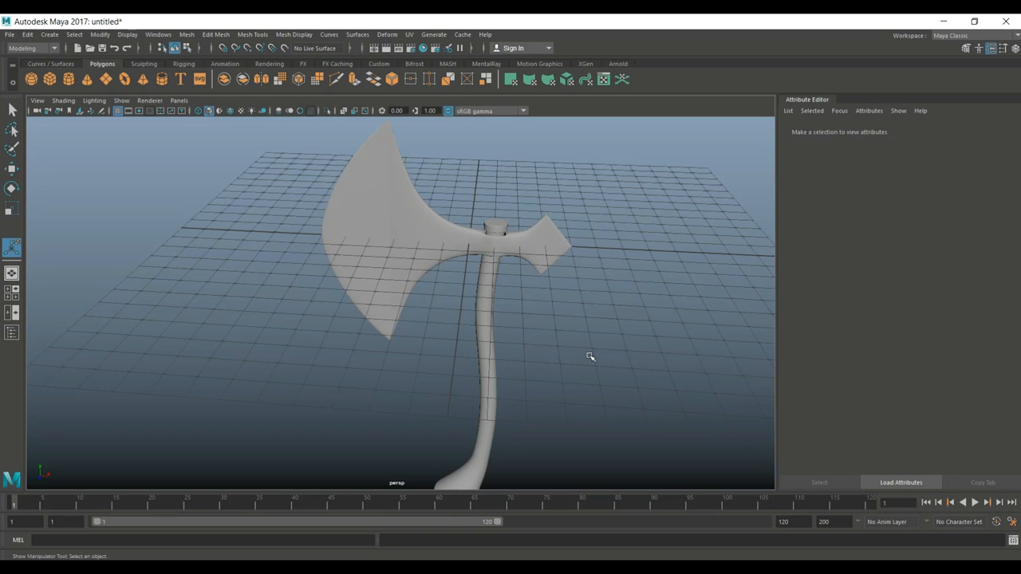
pyautogui.moveTo(568, 367)
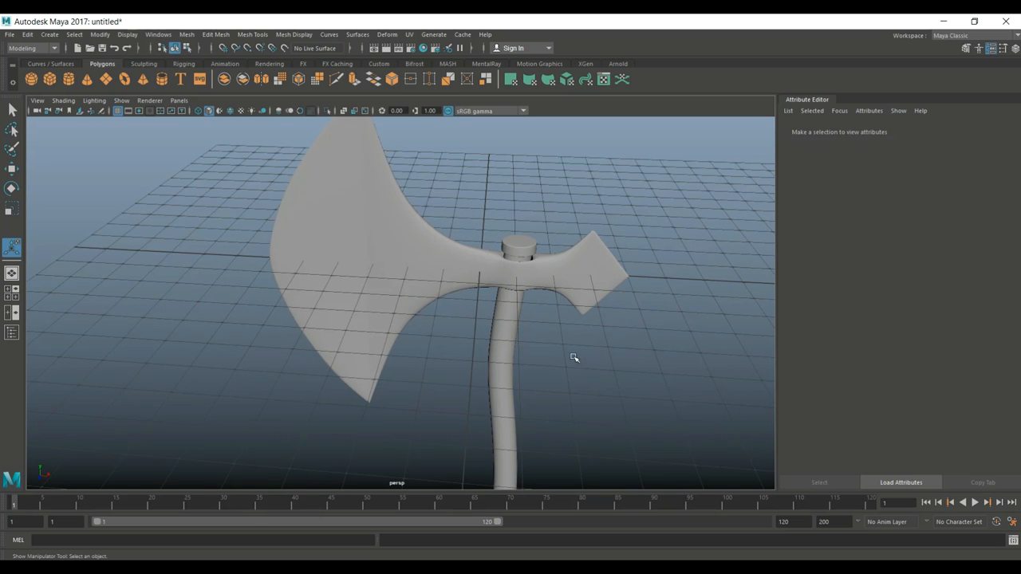
pyautogui.moveTo(574, 357); pyautogui.dragTo(606, 345)
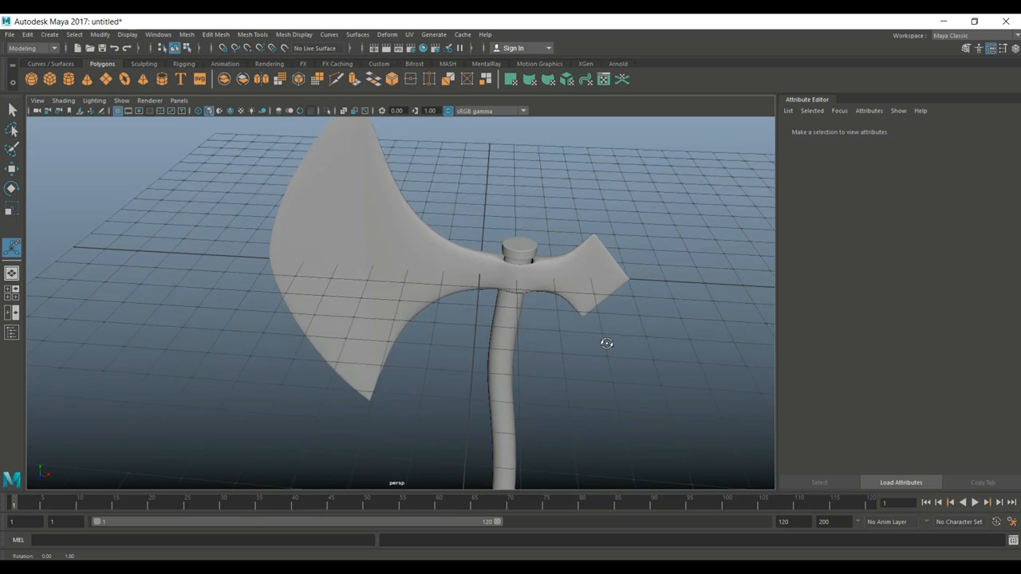
pyautogui.moveTo(606, 343); pyautogui.dragTo(577, 335)
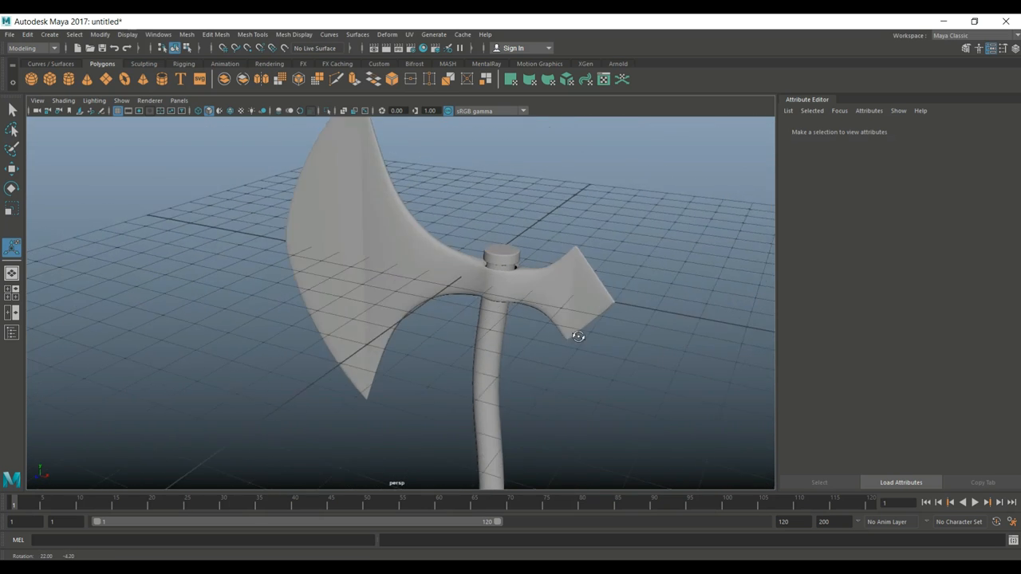
pyautogui.moveTo(577, 335); pyautogui.dragTo(609, 326)
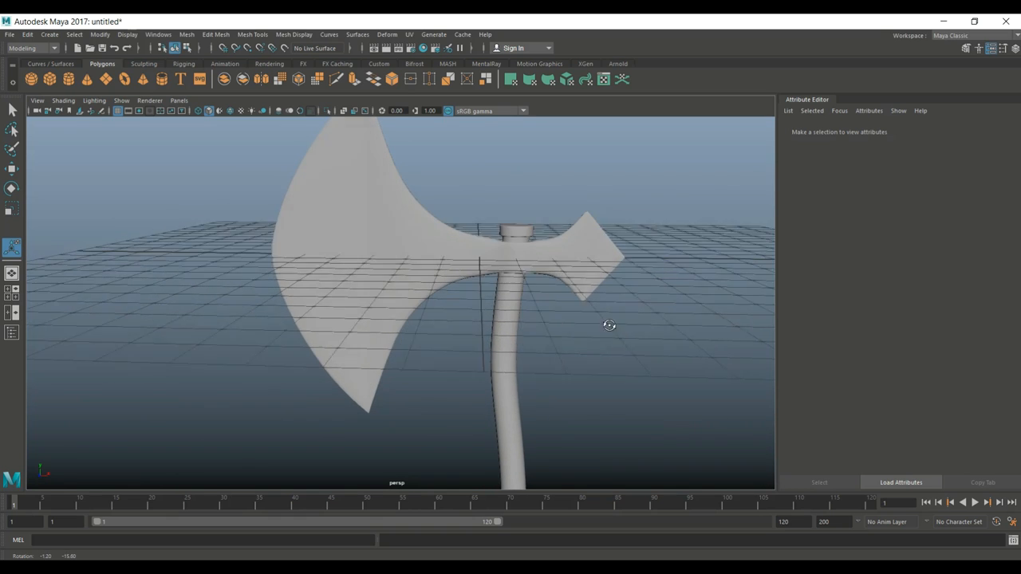
pyautogui.moveTo(609, 325); pyautogui.dragTo(431, 258)
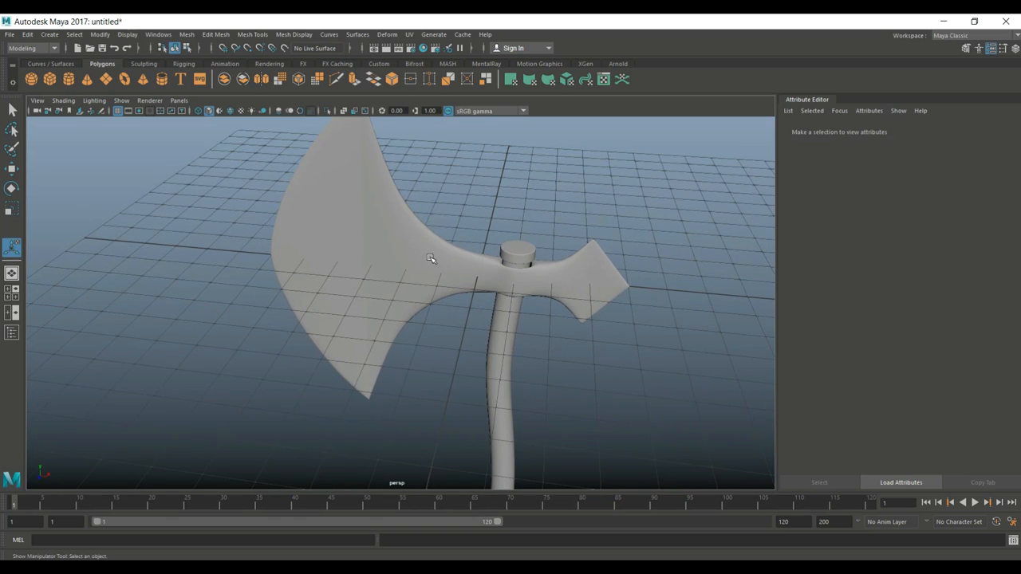
# Step: Export the selected axe as OBJ over the existing high-poly .obj, confirming the overwrite
pyautogui.click(431, 259)
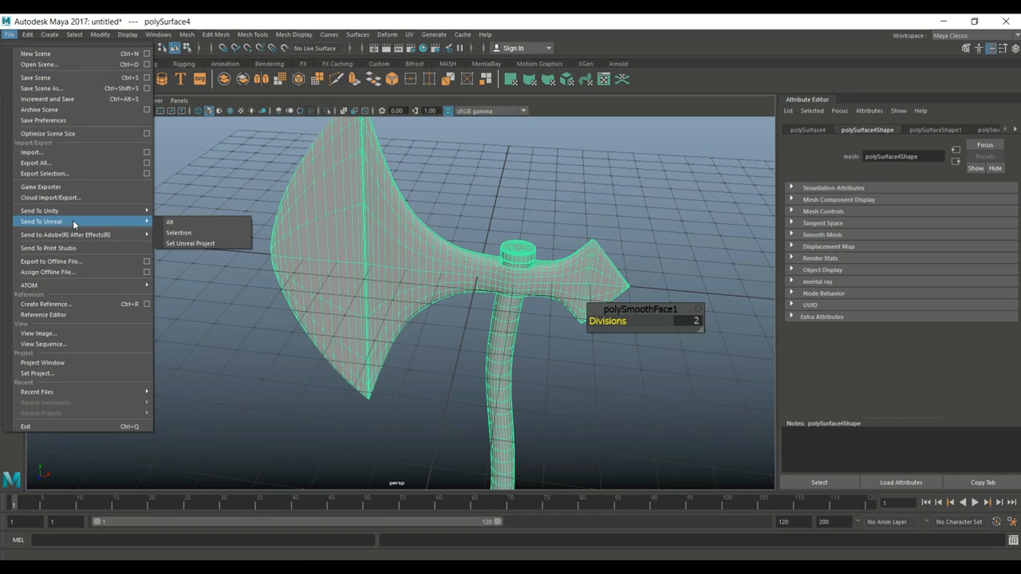
pyautogui.moveTo(102, 249)
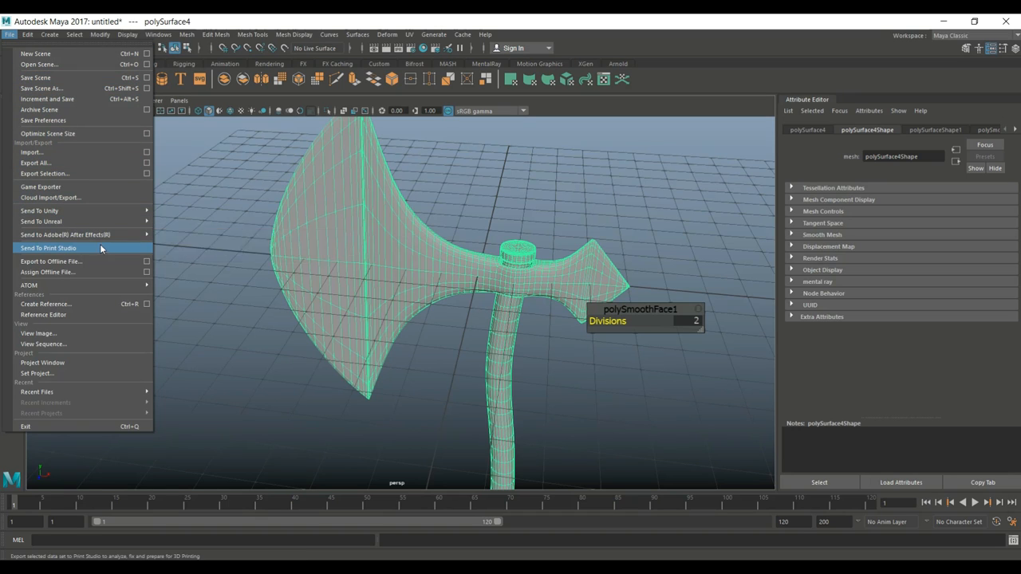
pyautogui.moveTo(153, 179)
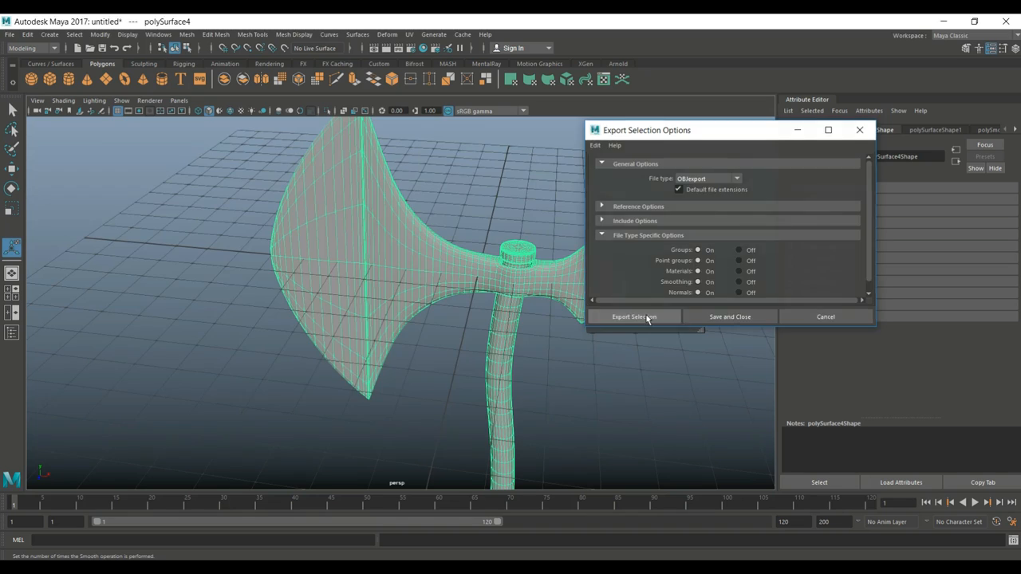
pyautogui.click(635, 315)
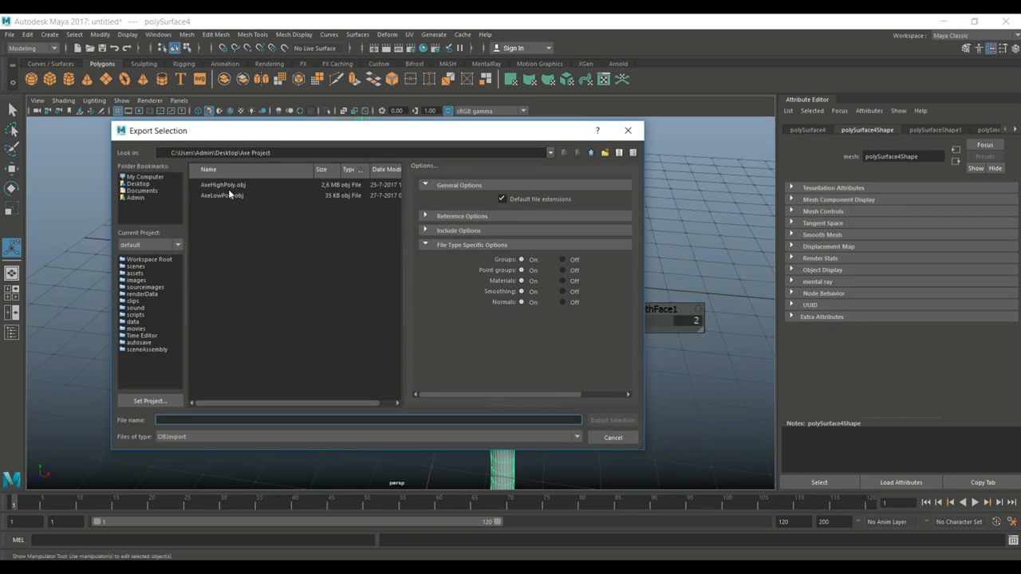
pyautogui.click(223, 185)
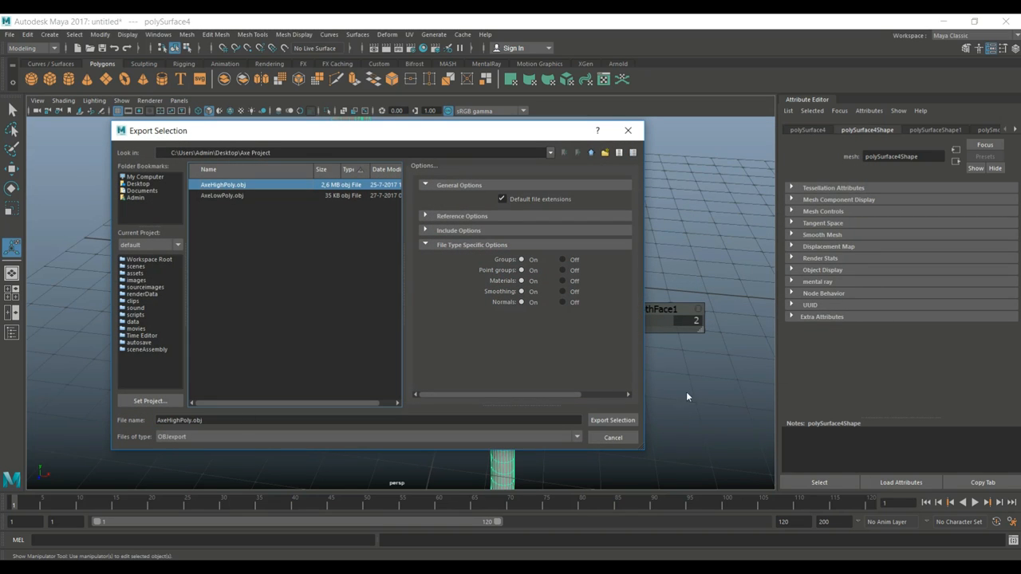
pyautogui.click(612, 420)
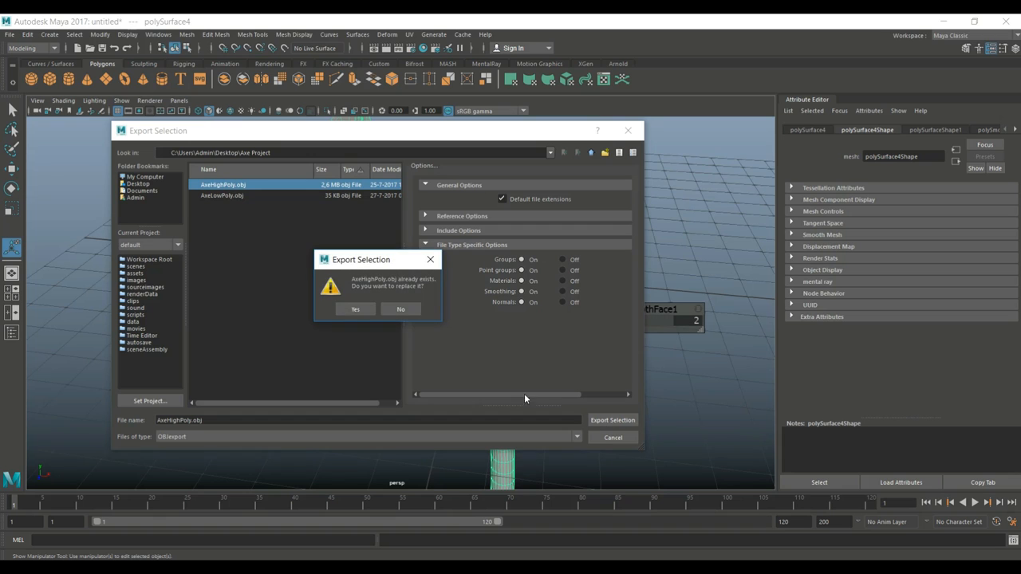
pyautogui.click(354, 309)
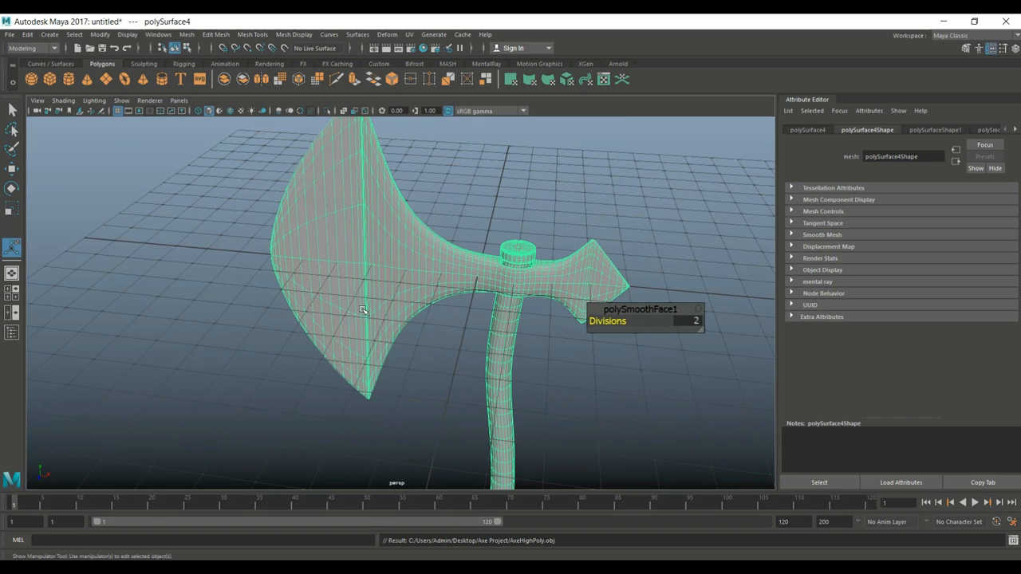
pyautogui.moveTo(555, 373)
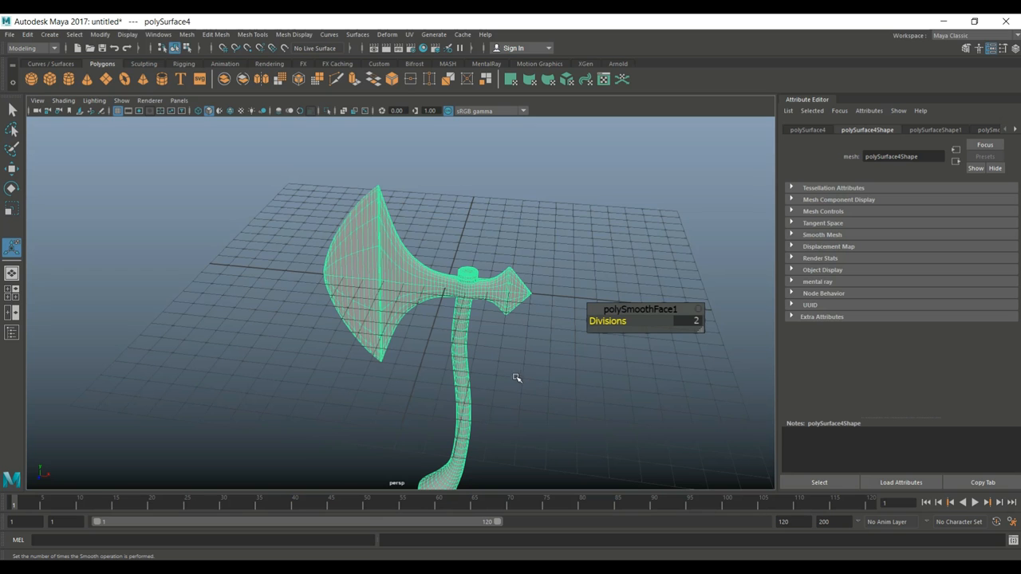
pyautogui.moveTo(517, 378); pyautogui.dragTo(510, 310)
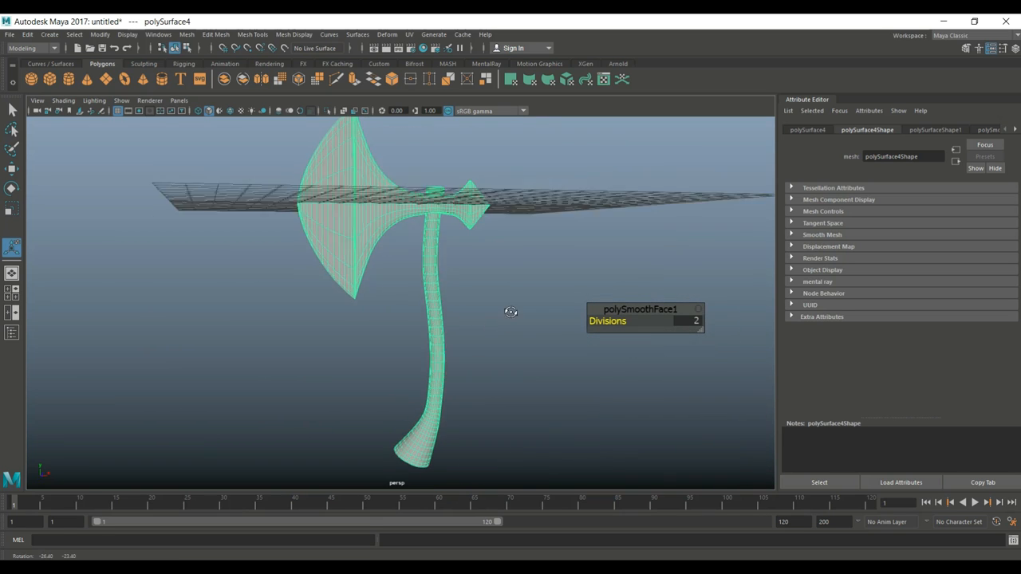